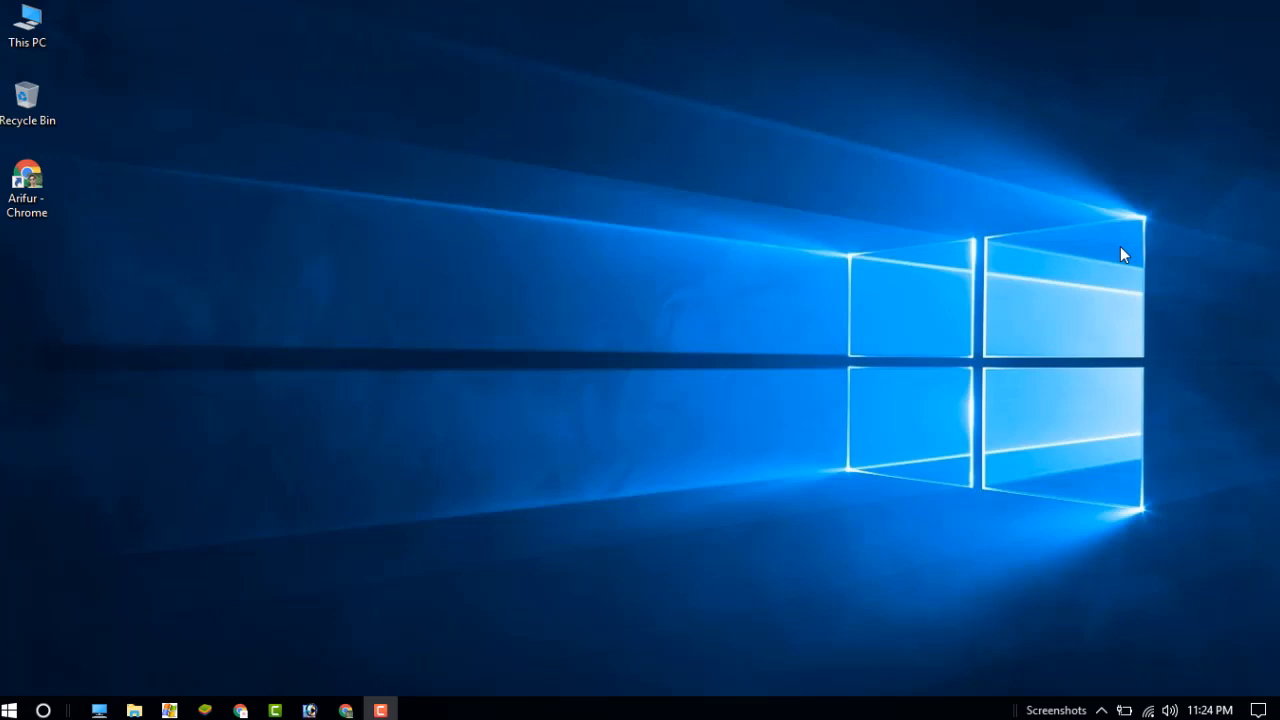
pyautogui.moveTo(478, 668)
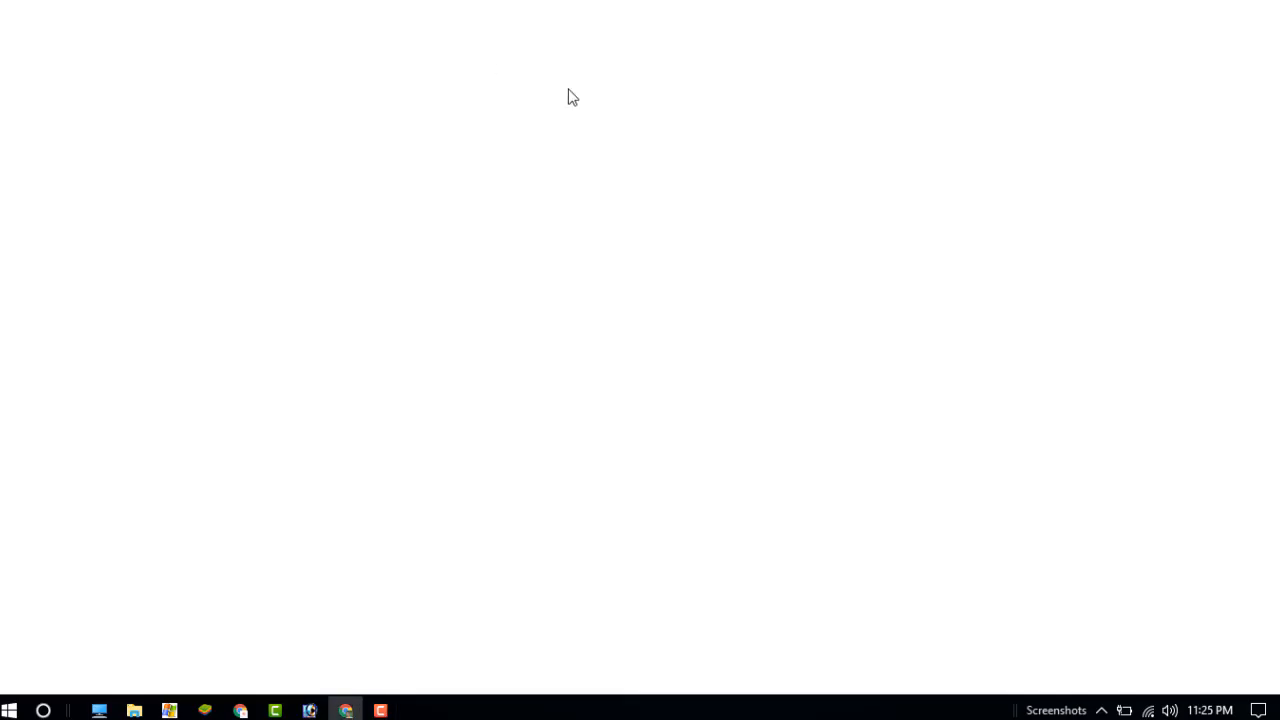
# Search Google for 'idm', start the free trial from internetdownloadmanager.com, and dismiss IDM's tip and integration notices.
pyautogui.click(344, 710)
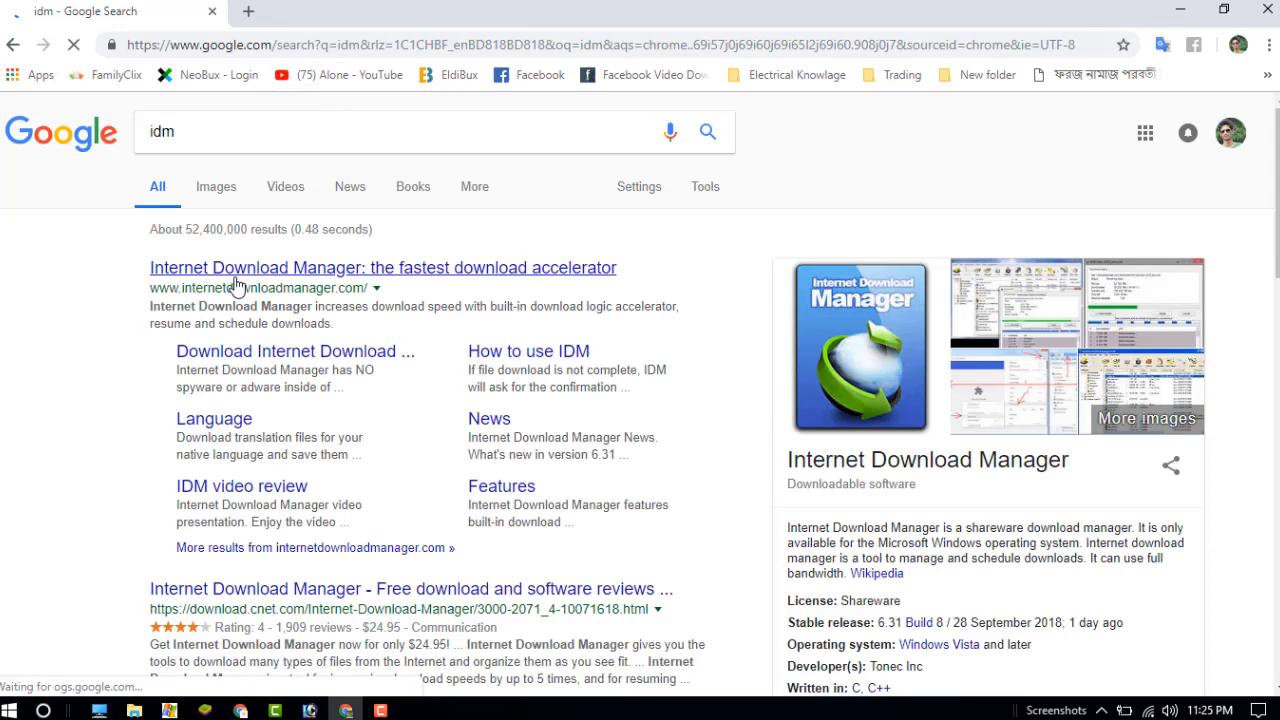
pyautogui.click(383, 267)
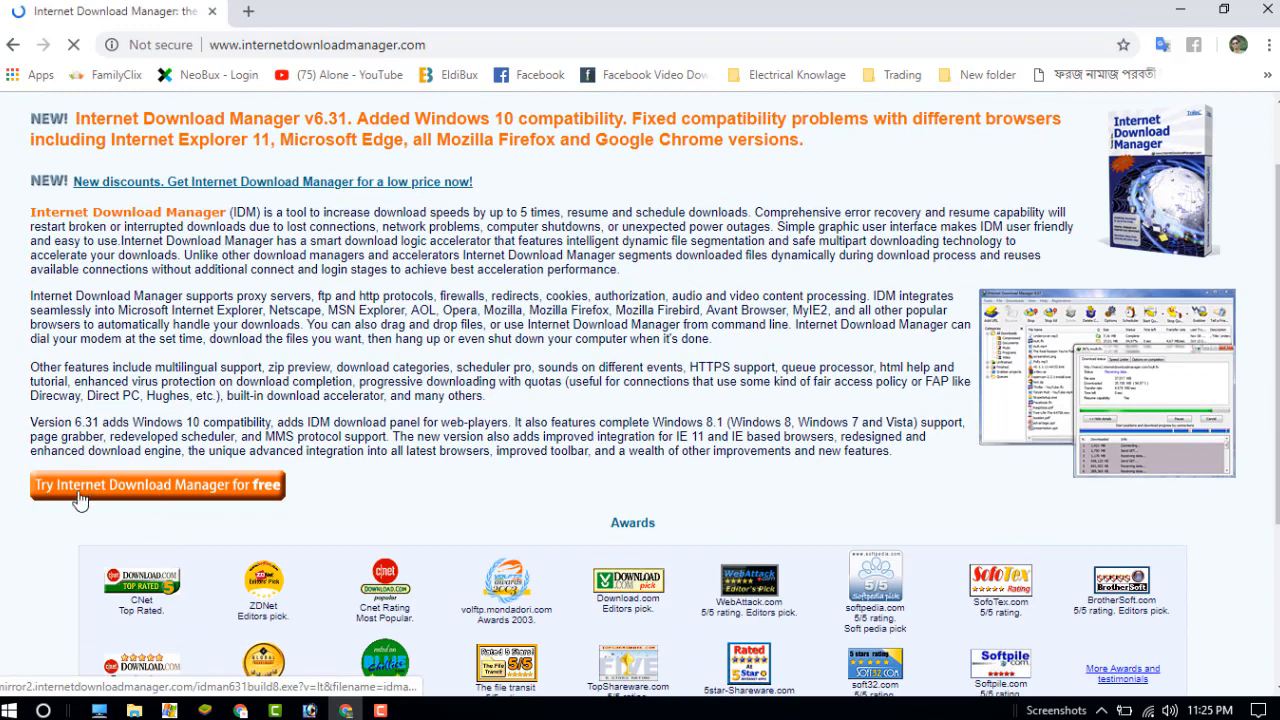
pyautogui.click(157, 484)
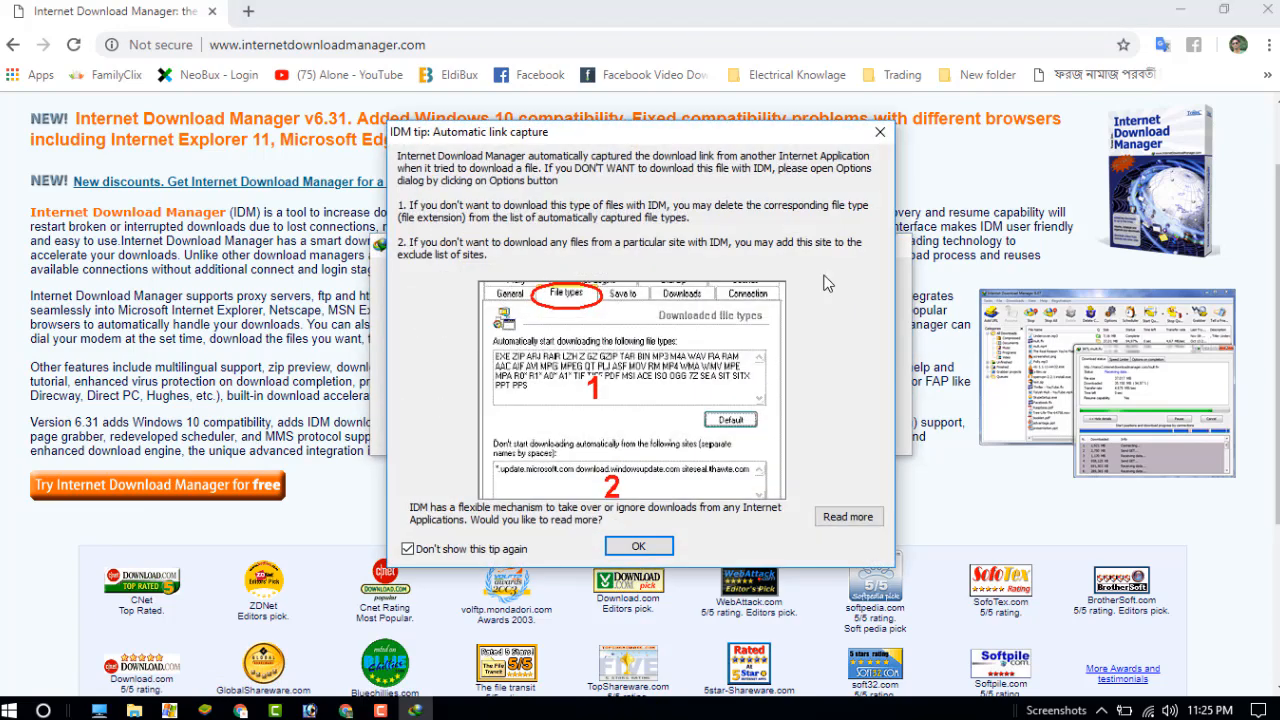
pyautogui.click(638, 545)
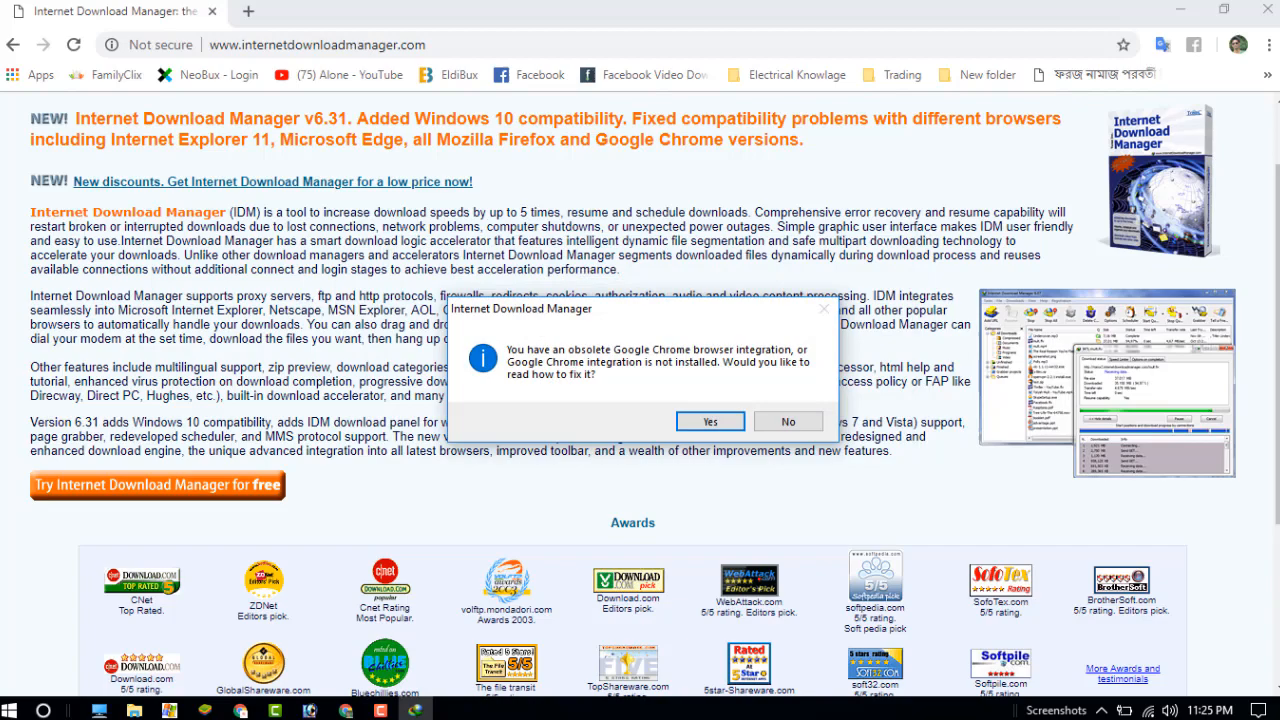
pyautogui.click(788, 421)
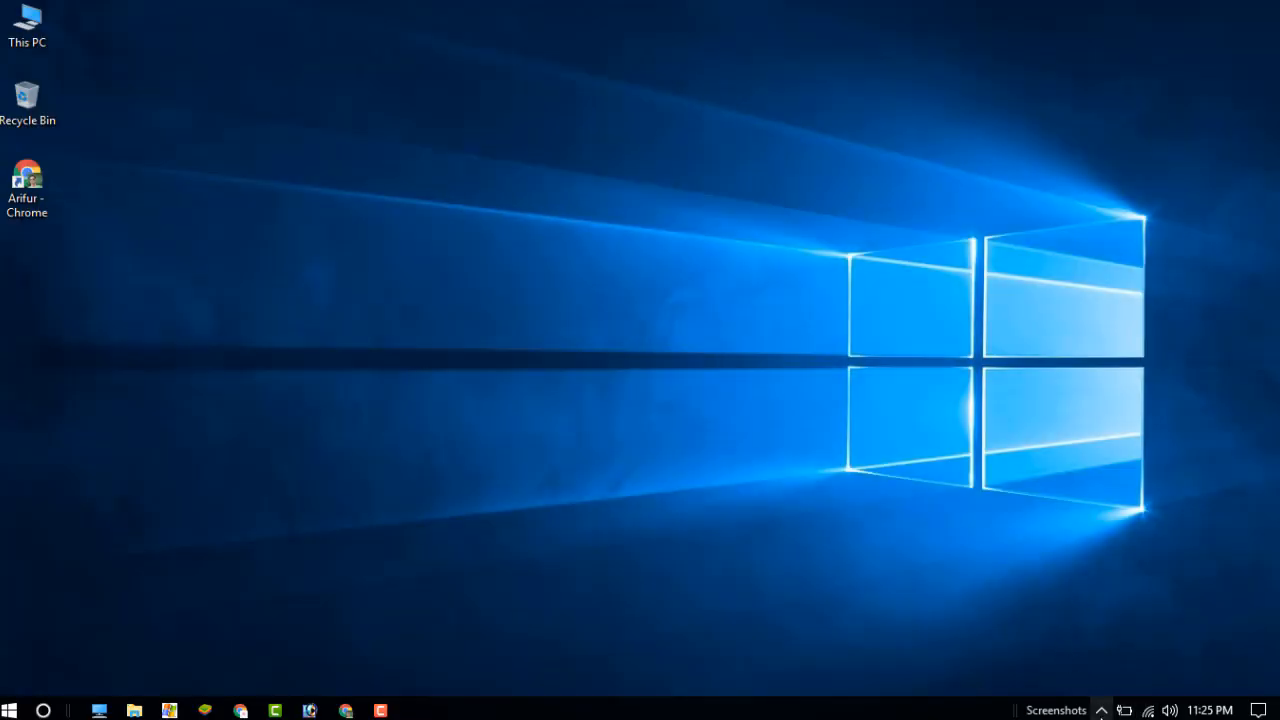
# In IDM's Downloads > Options Connection tab, choose High speed and 32 maximum connections, then save.
pyautogui.click(1101, 710)
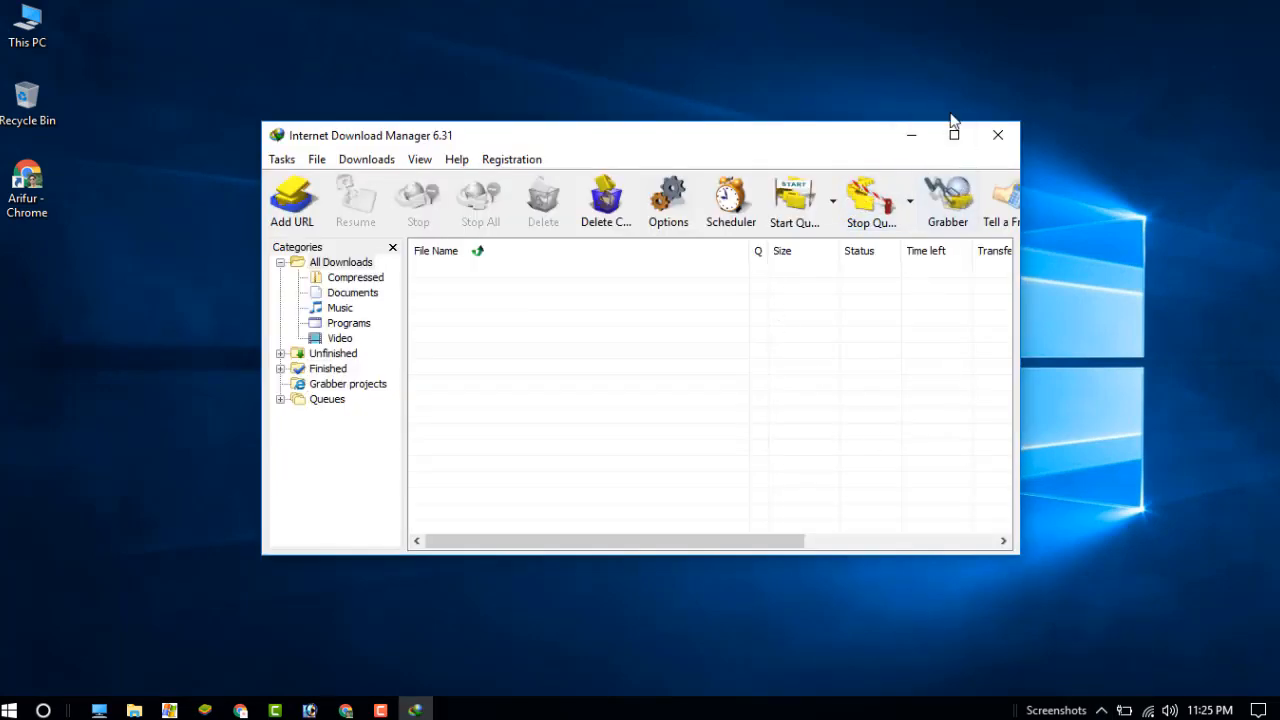
pyautogui.click(366, 159)
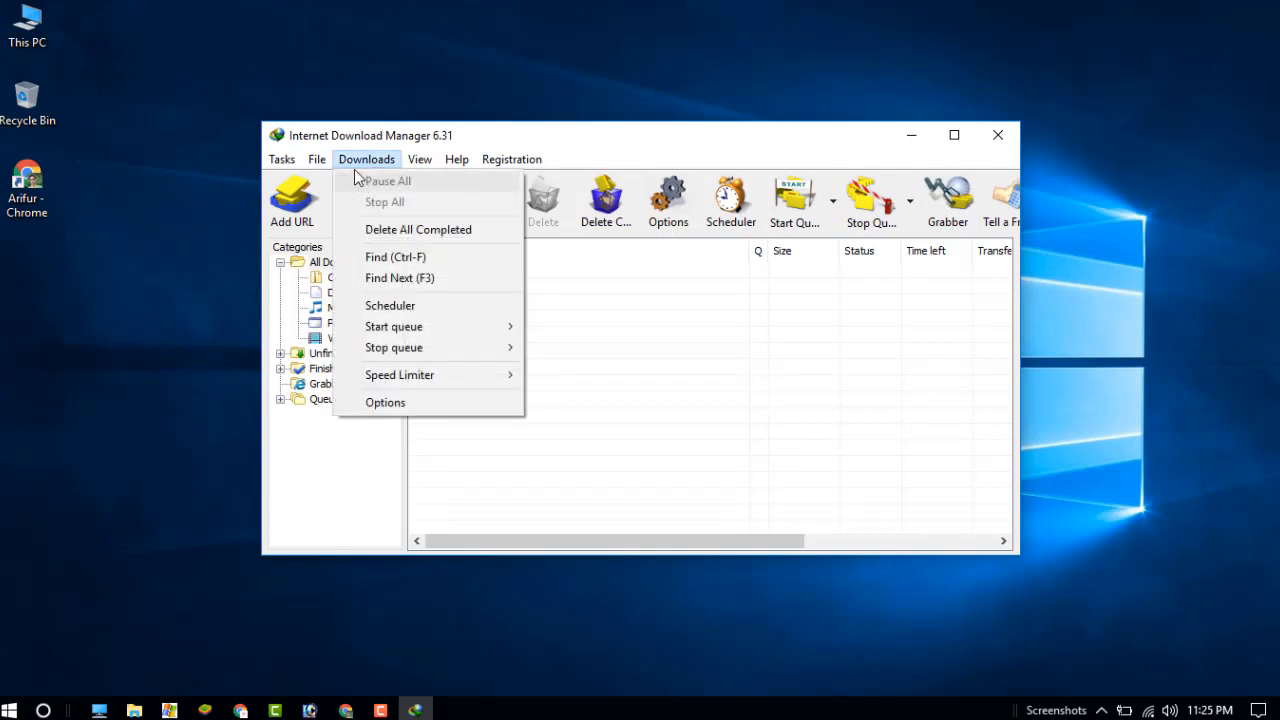
pyautogui.moveTo(385, 402)
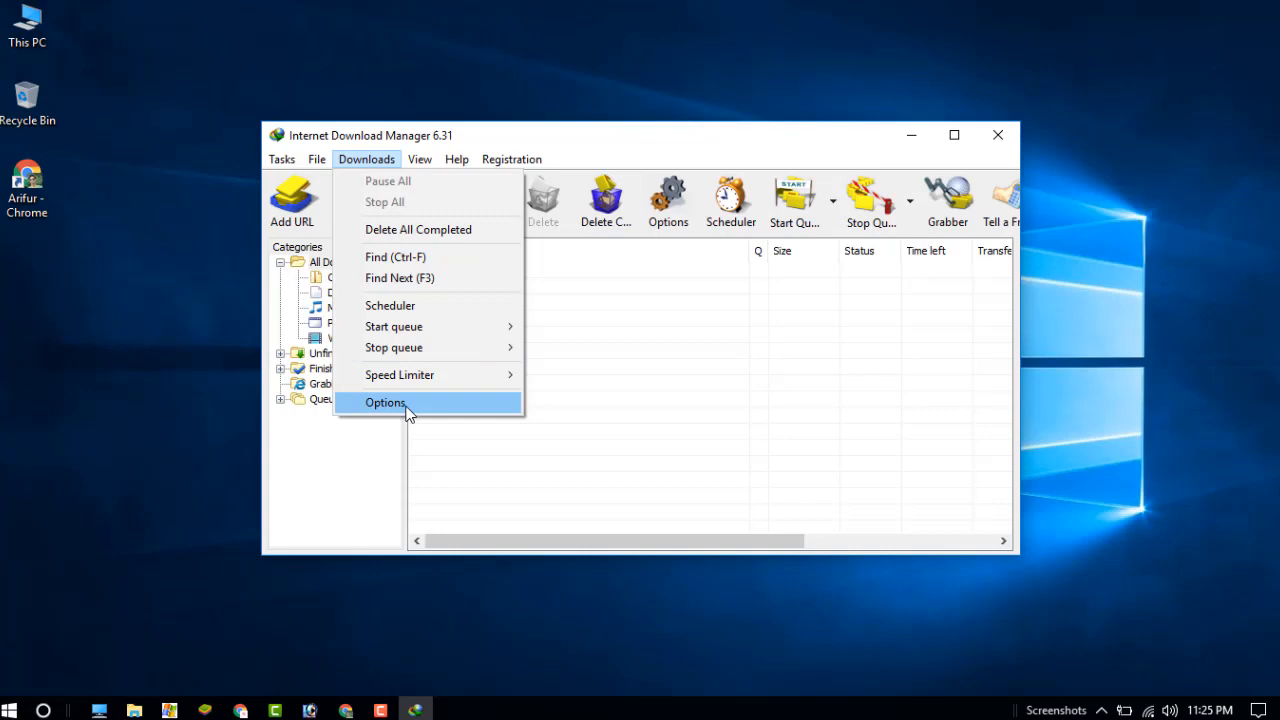
pyautogui.click(385, 402)
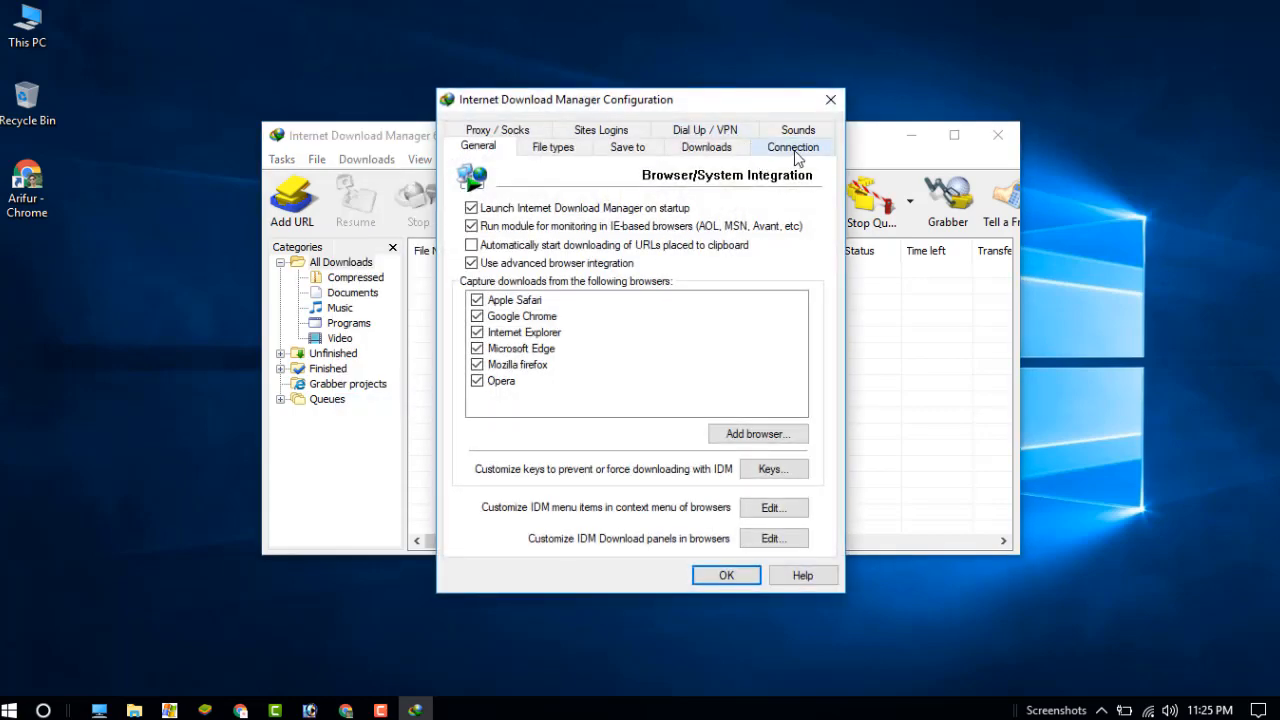
pyautogui.click(792, 146)
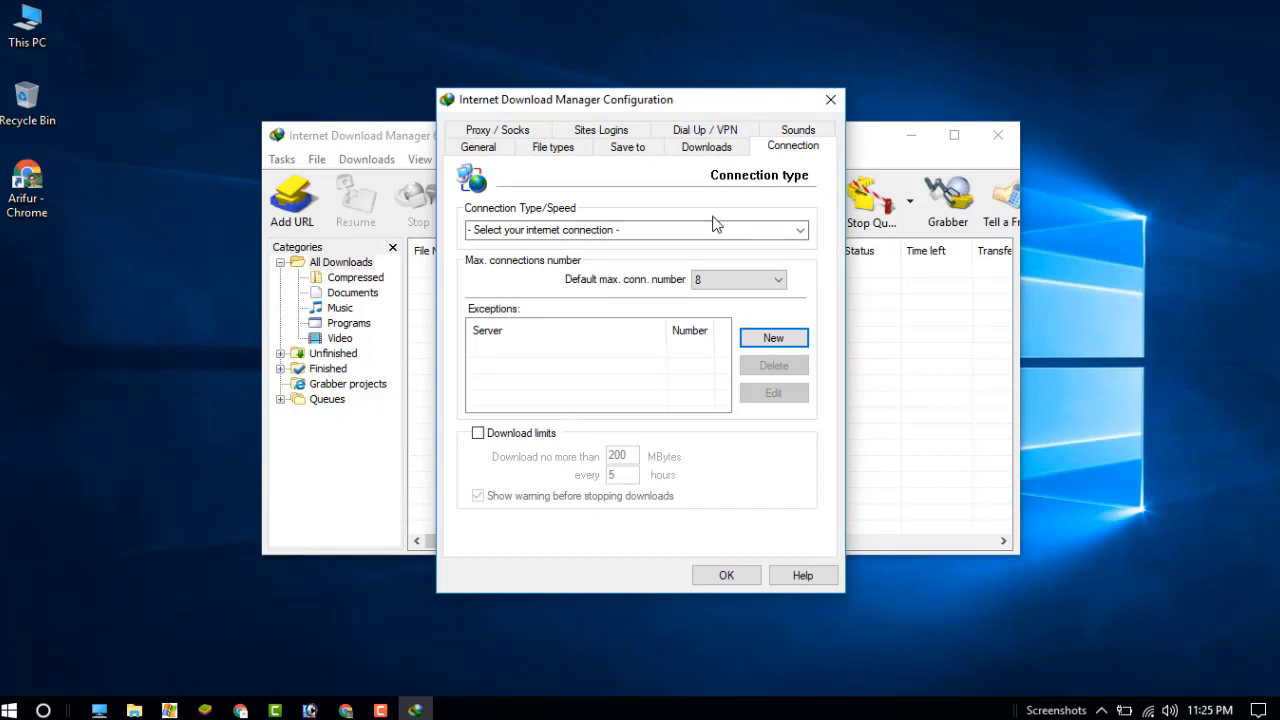
pyautogui.moveTo(568, 229)
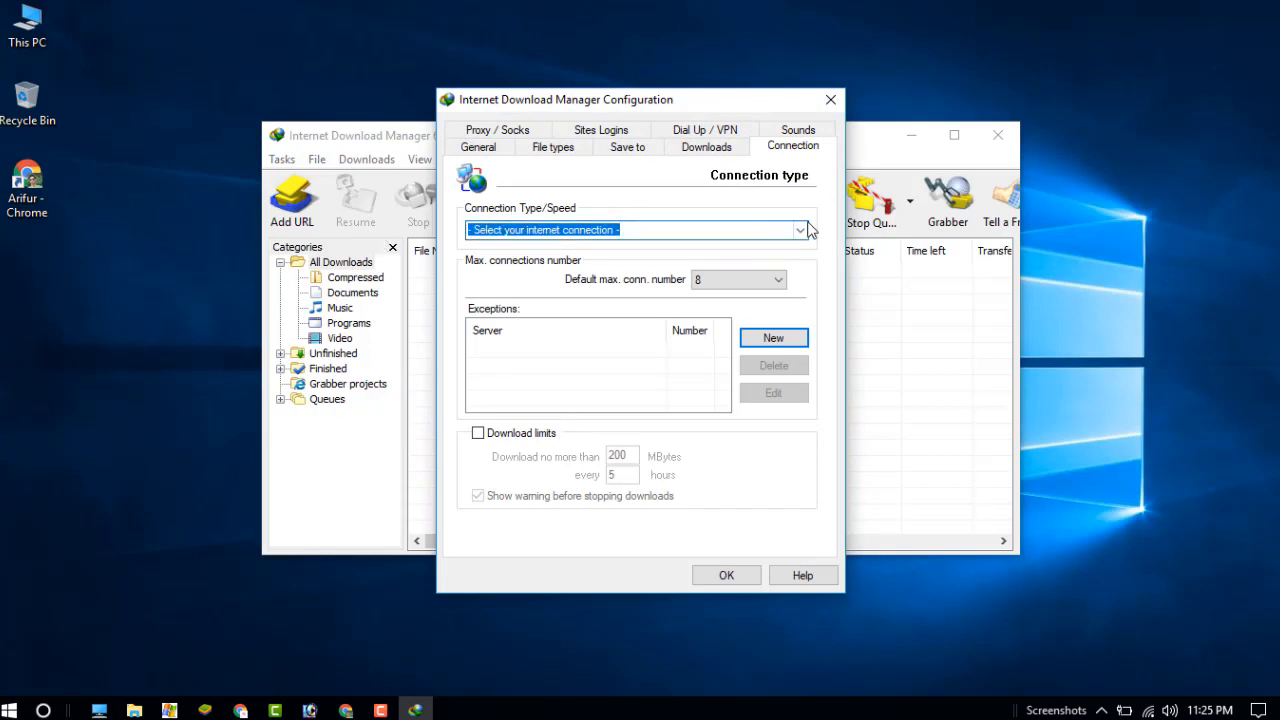
pyautogui.click(800, 230)
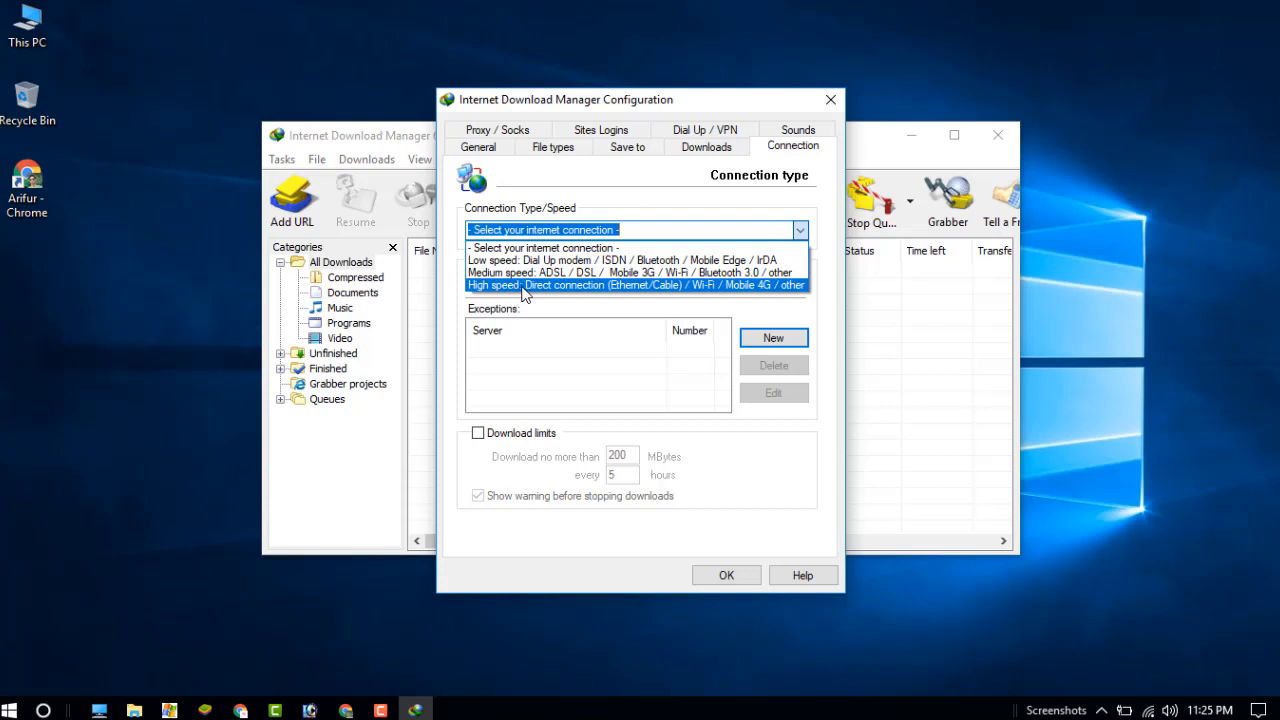
pyautogui.click(636, 285)
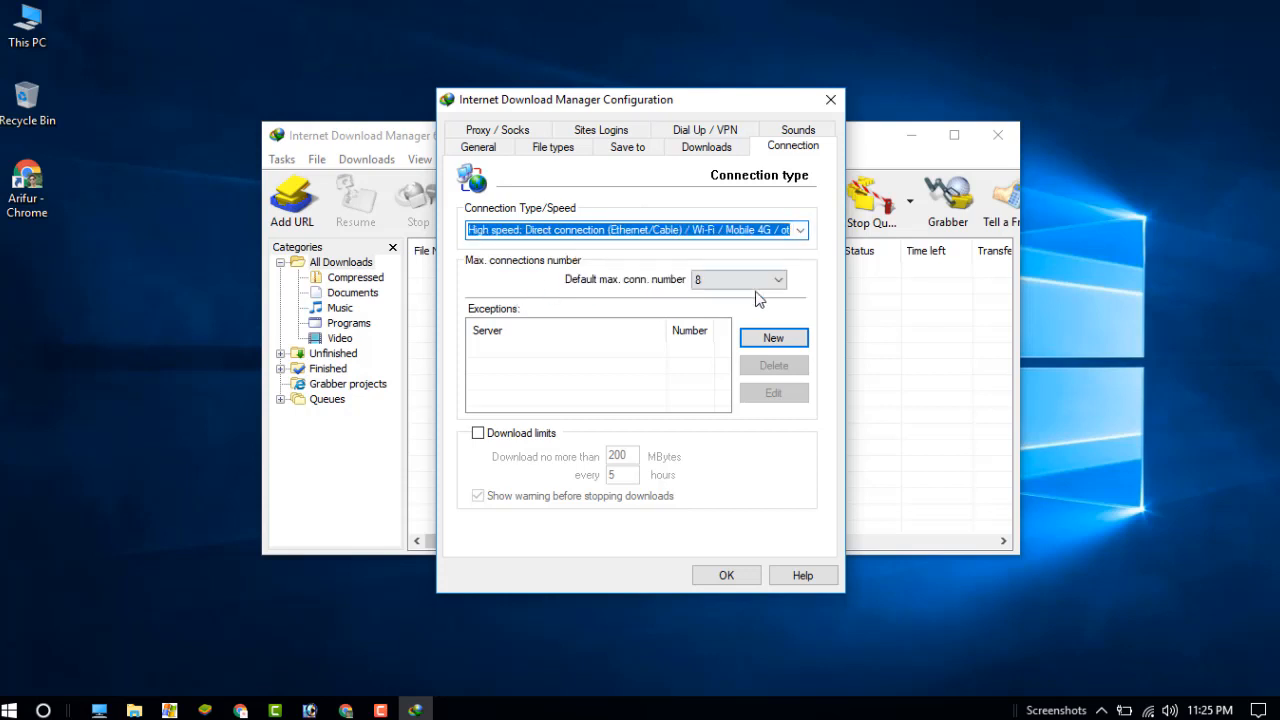
pyautogui.moveTo(670, 289)
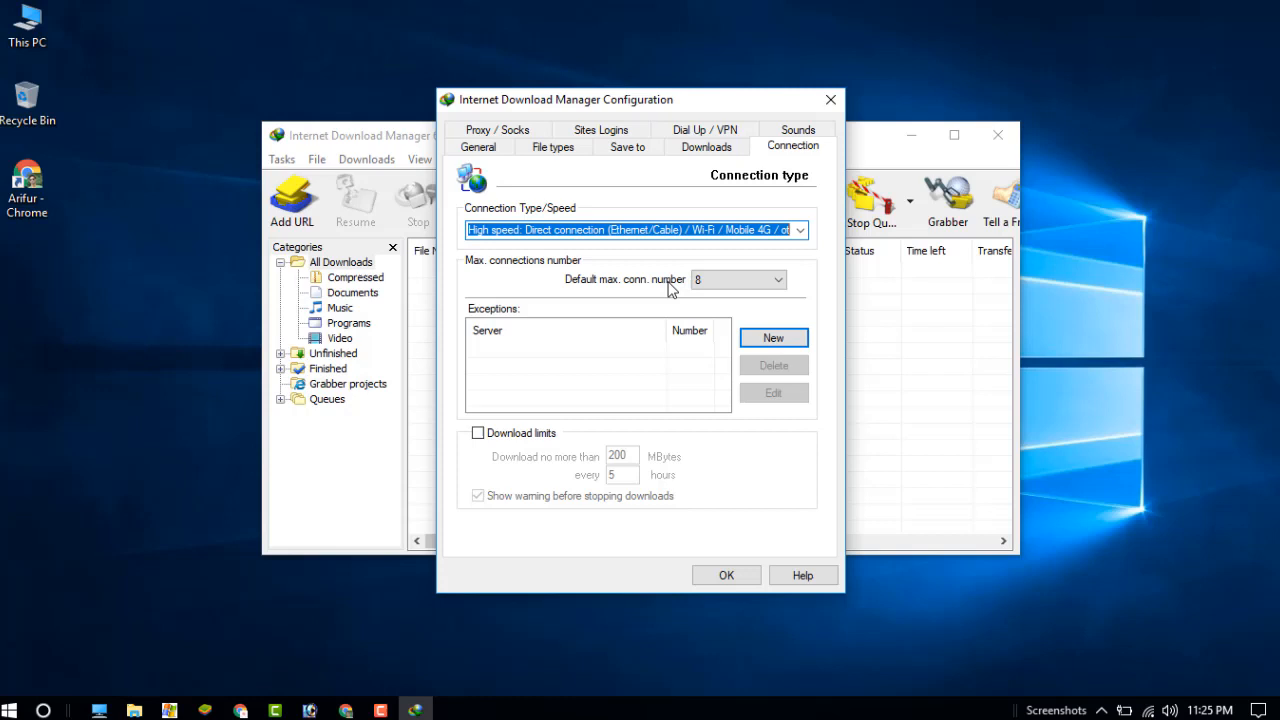
pyautogui.click(779, 279)
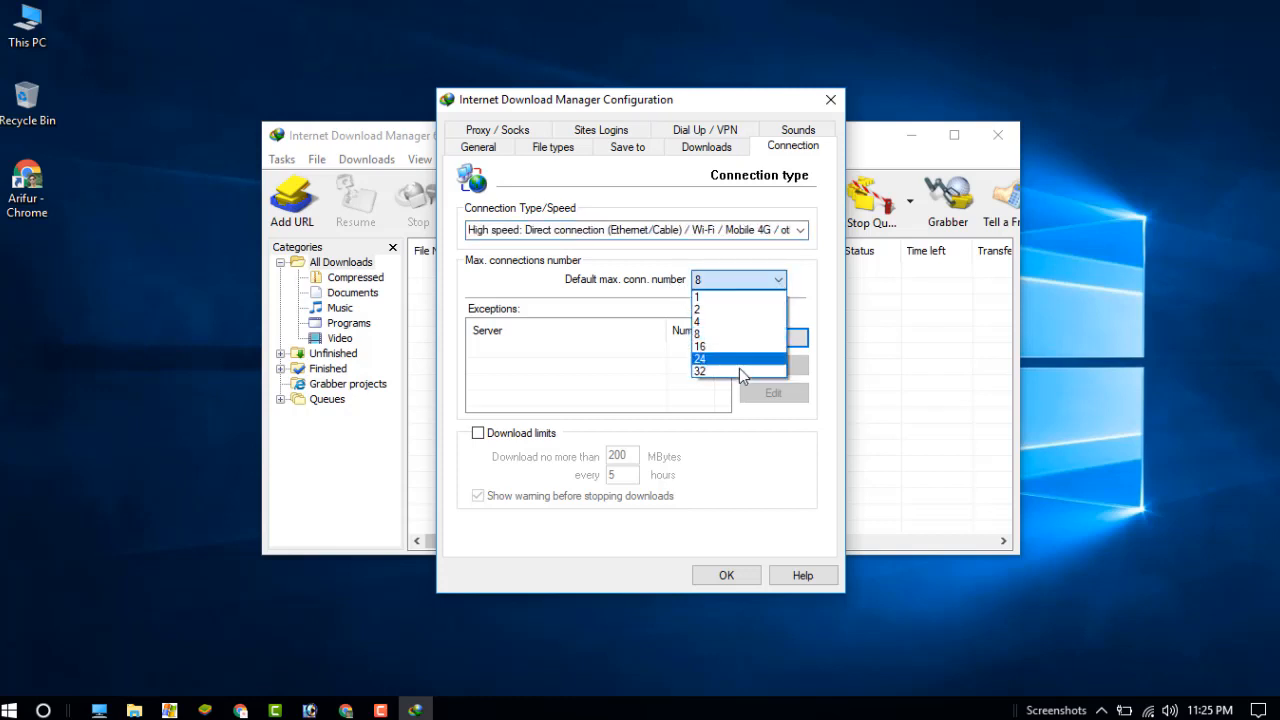
pyautogui.click(700, 371)
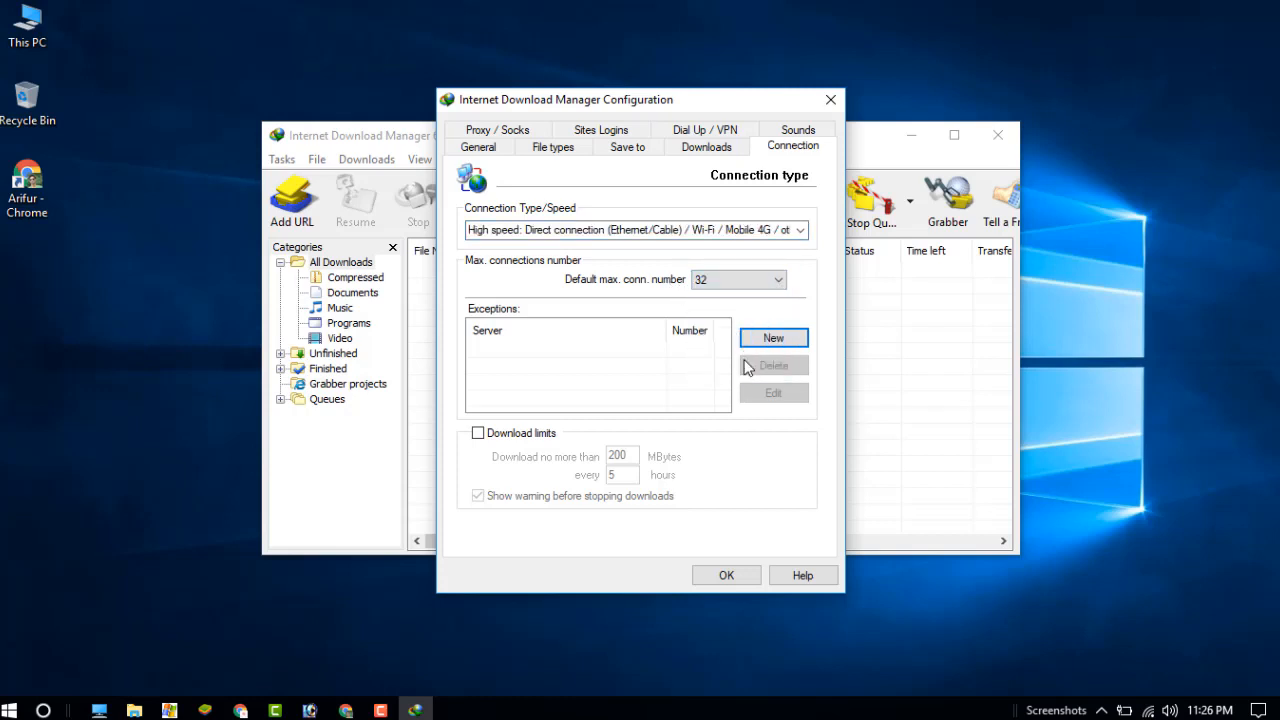
pyautogui.moveTo(726, 575)
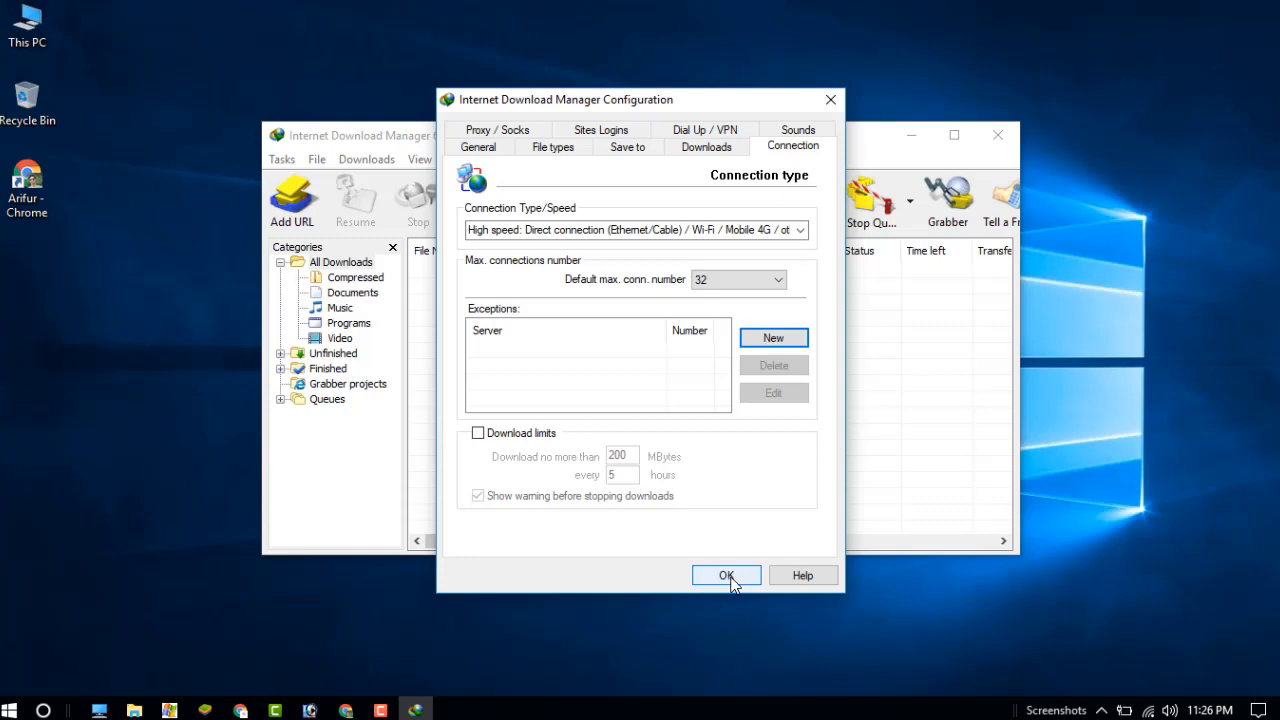
pyautogui.click(726, 575)
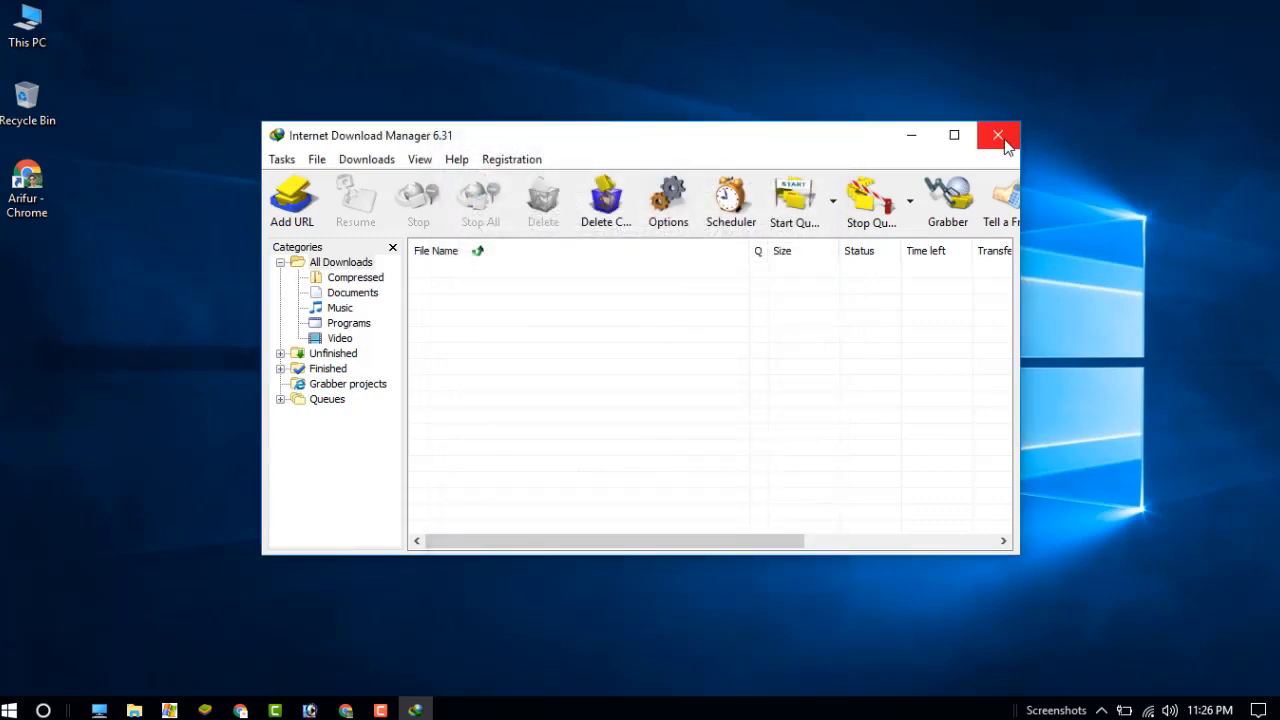
# Download the Journey by Marriage YouTube video as 144p MKV, then the camtasiaup9.4.exe installer.
pyautogui.click(997, 135)
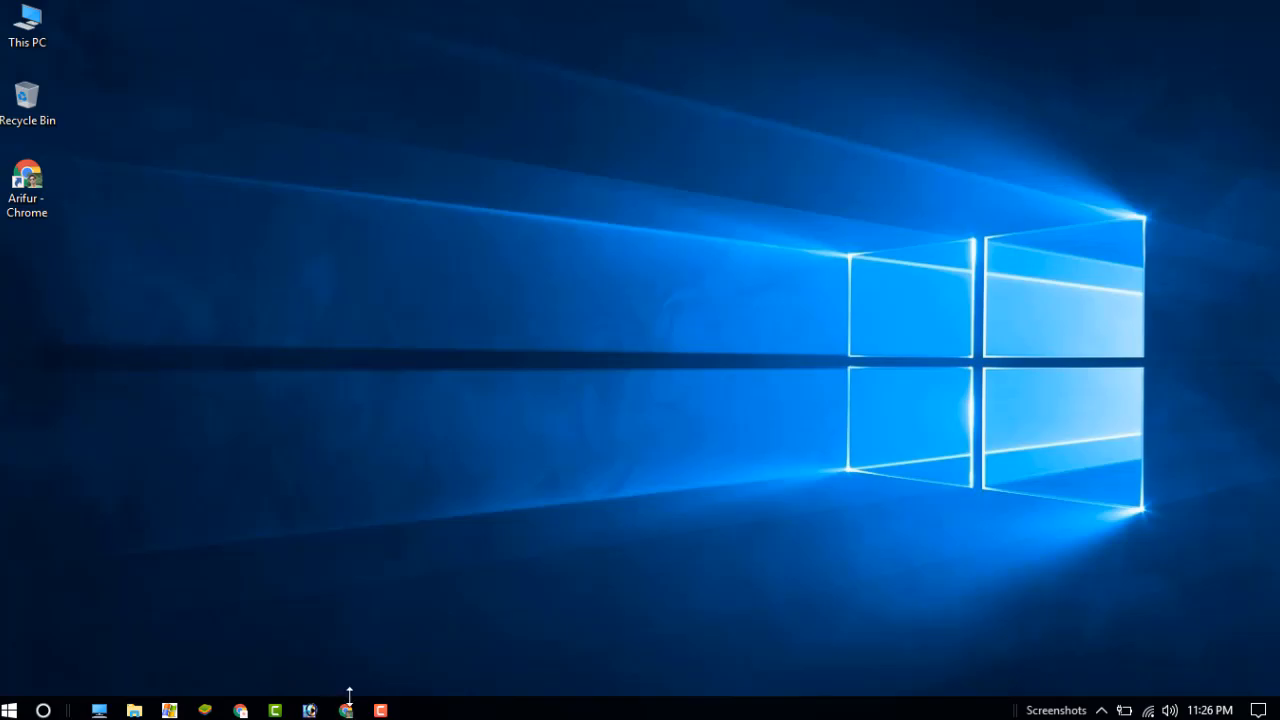
pyautogui.click(345, 710)
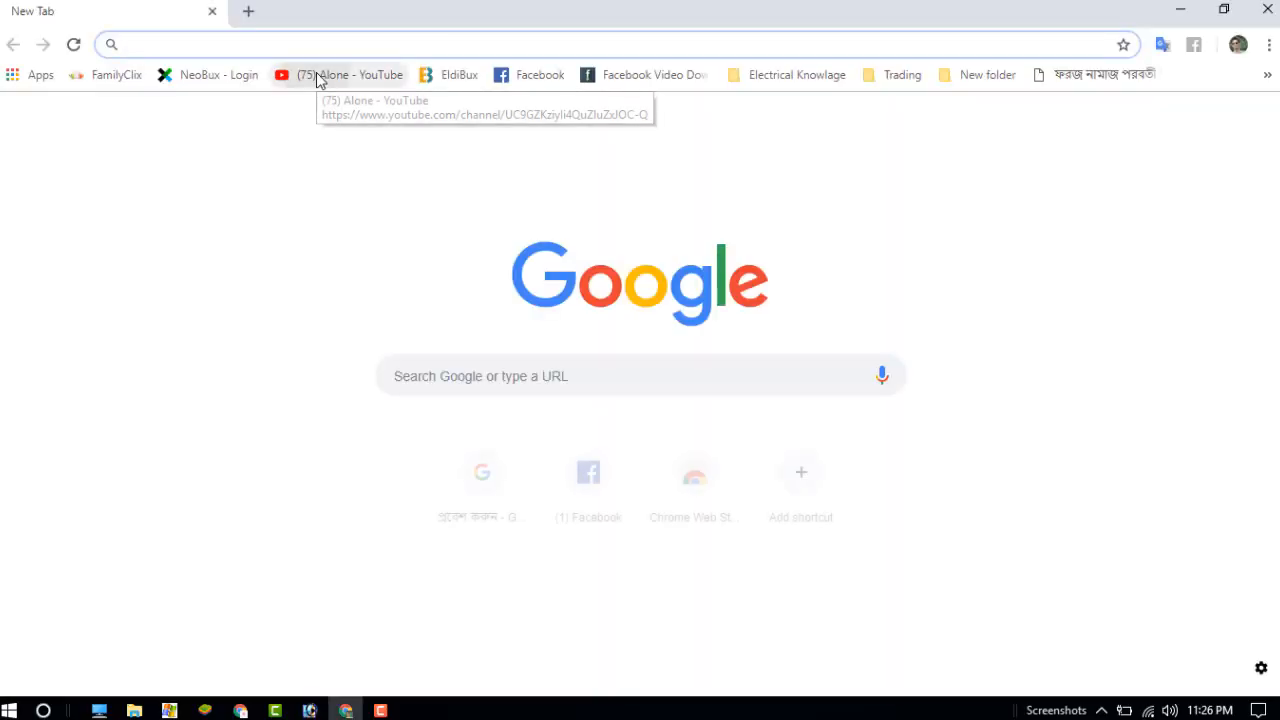
pyautogui.click(350, 74)
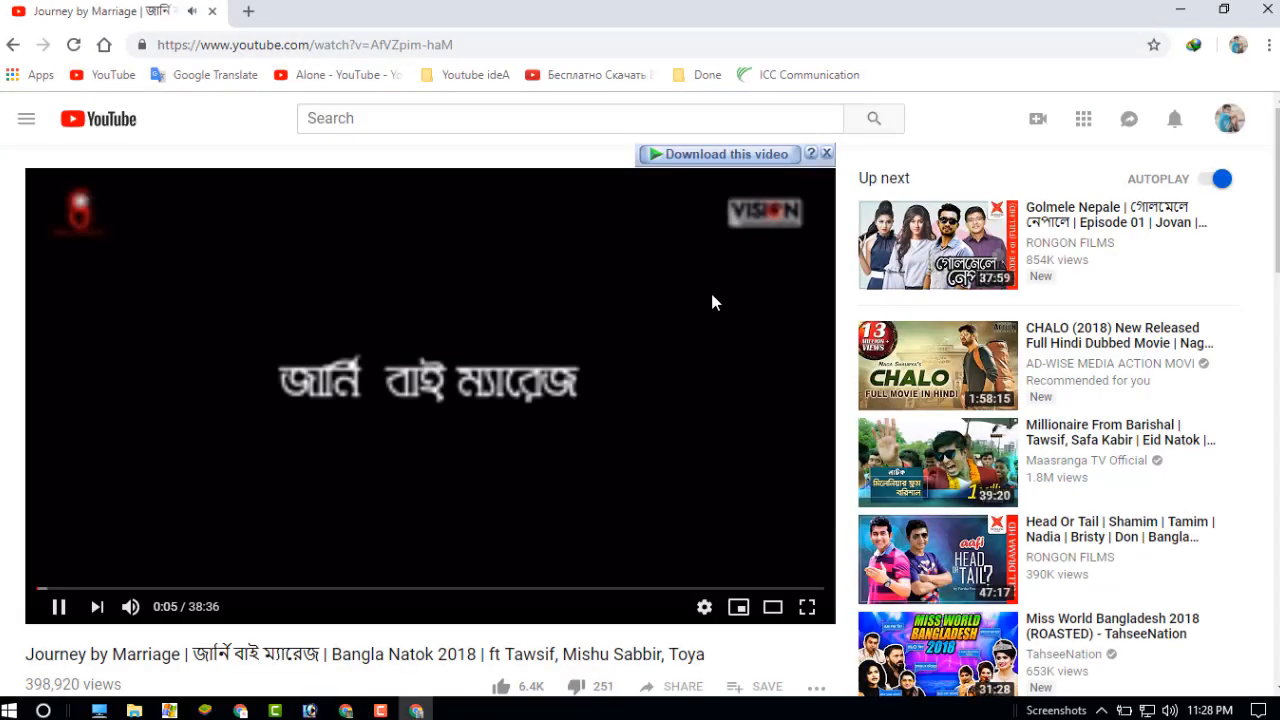
pyautogui.click(722, 153)
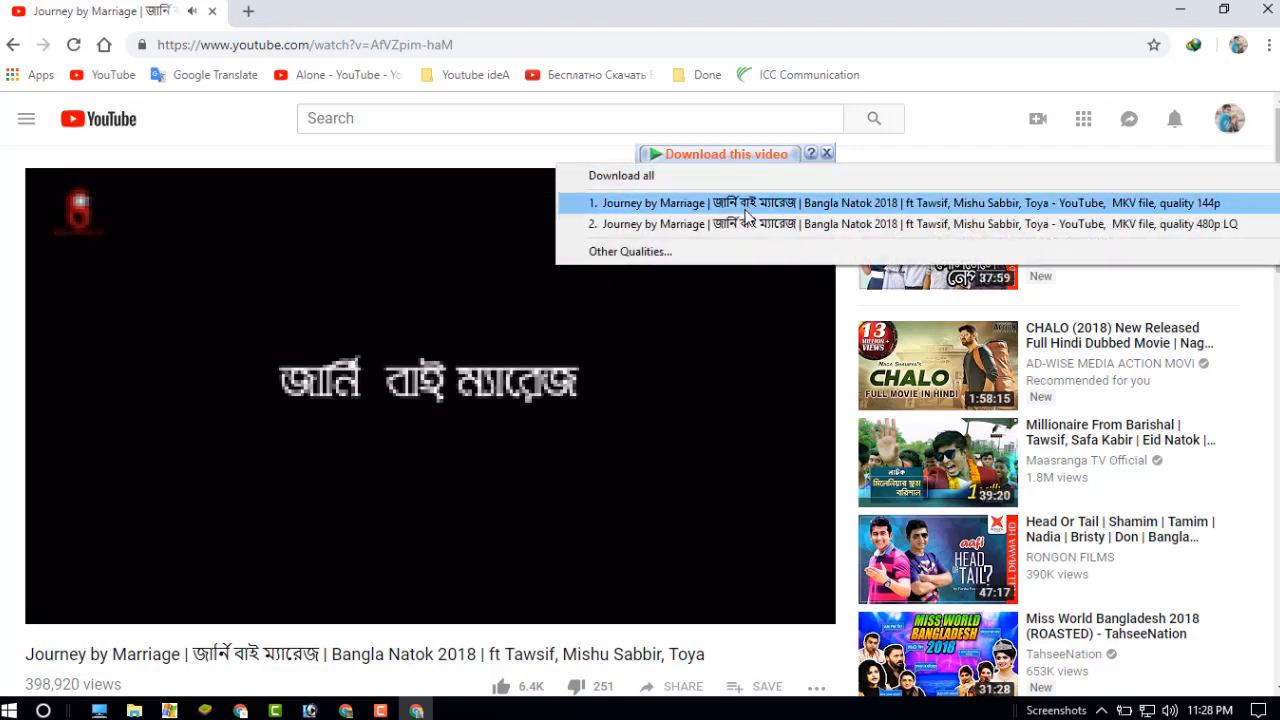
pyautogui.click(745, 203)
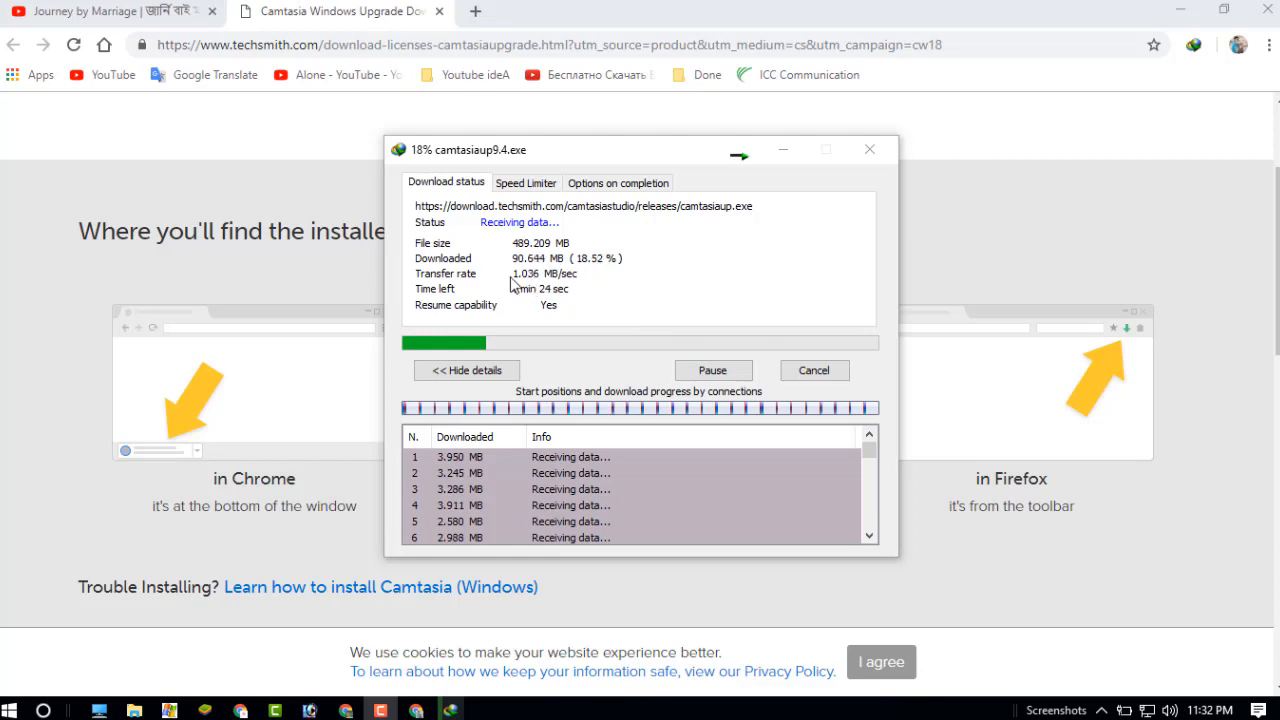
pyautogui.moveTo(578, 301)
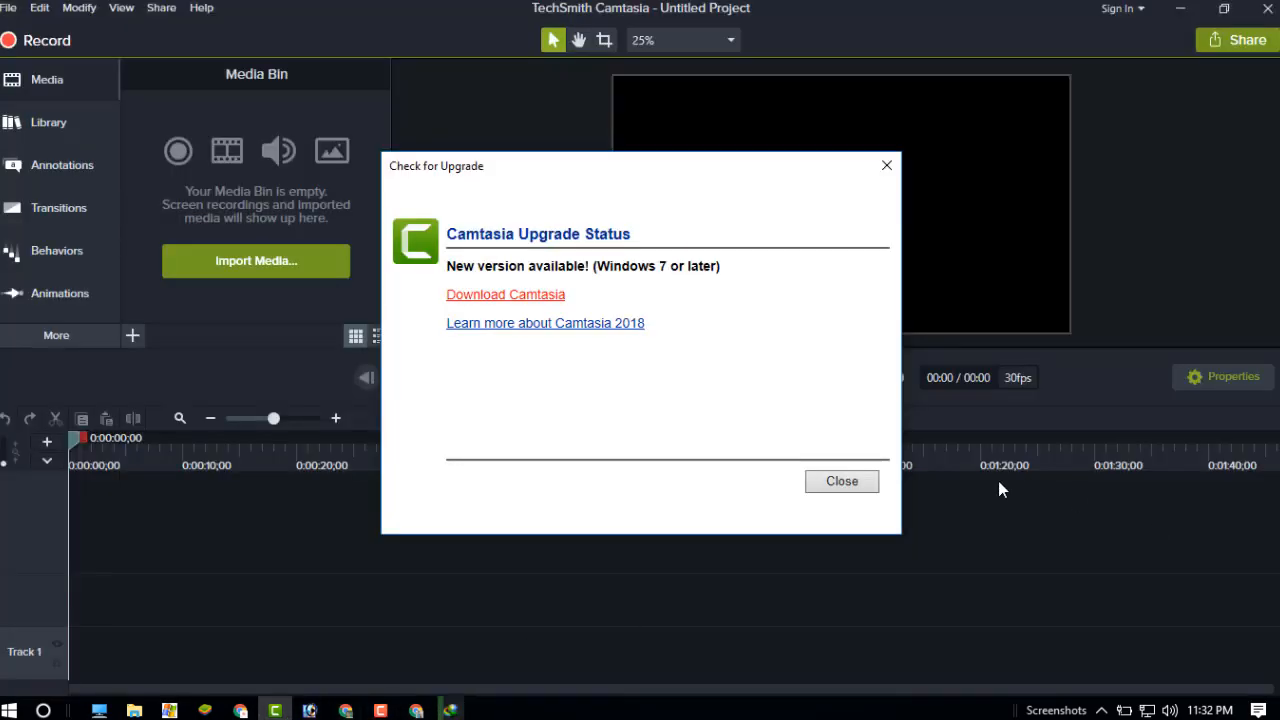
pyautogui.click(841, 481)
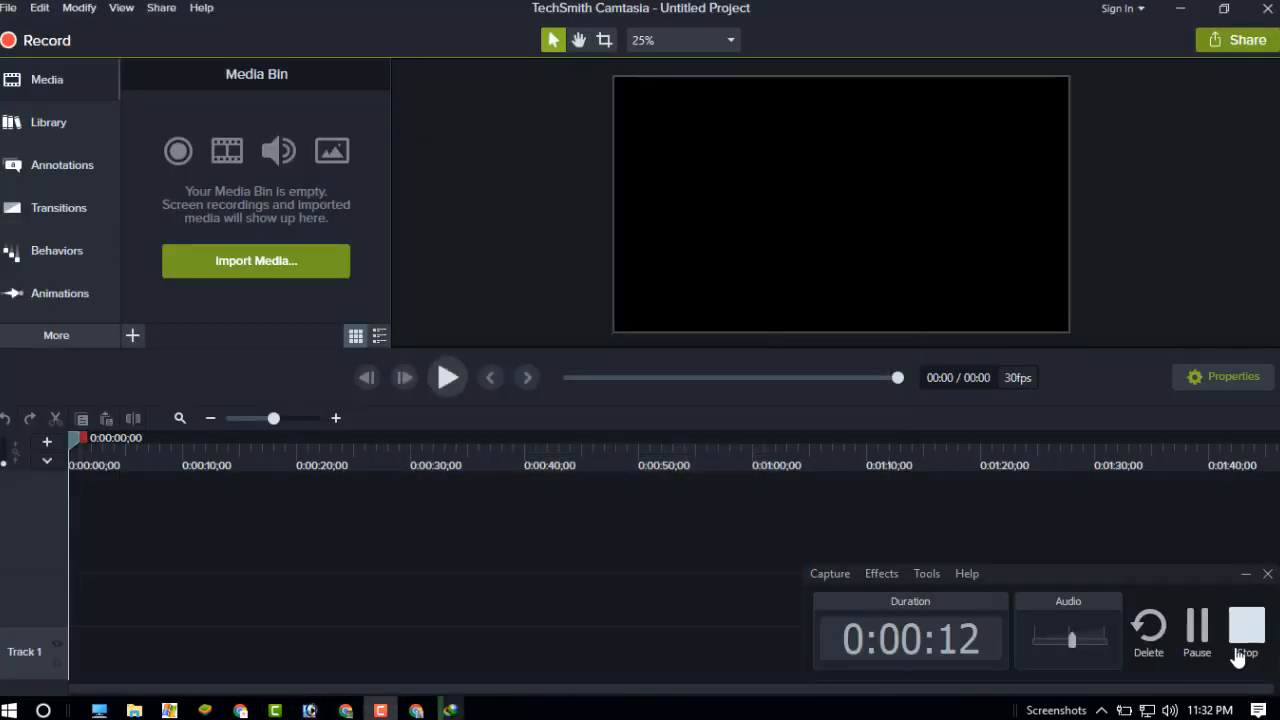